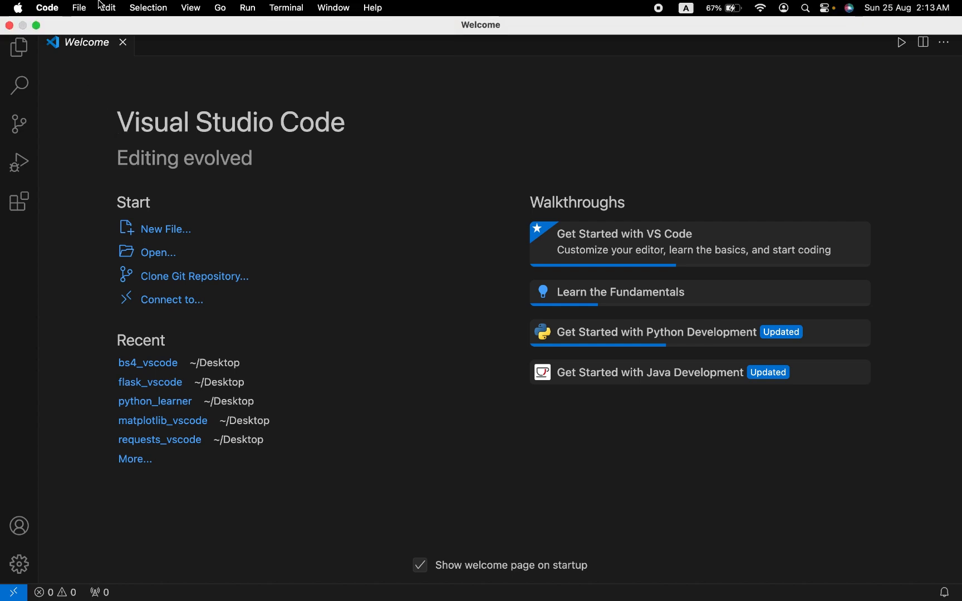
# From Open Folder, create a new folder named k_vscode on the Desktop
pyautogui.click(79, 7)
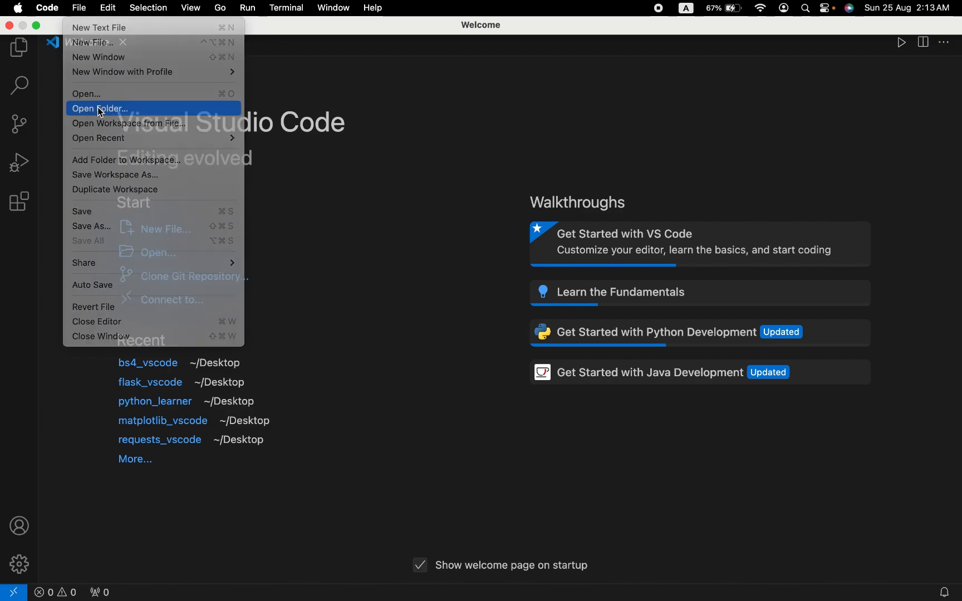
pyautogui.click(100, 109)
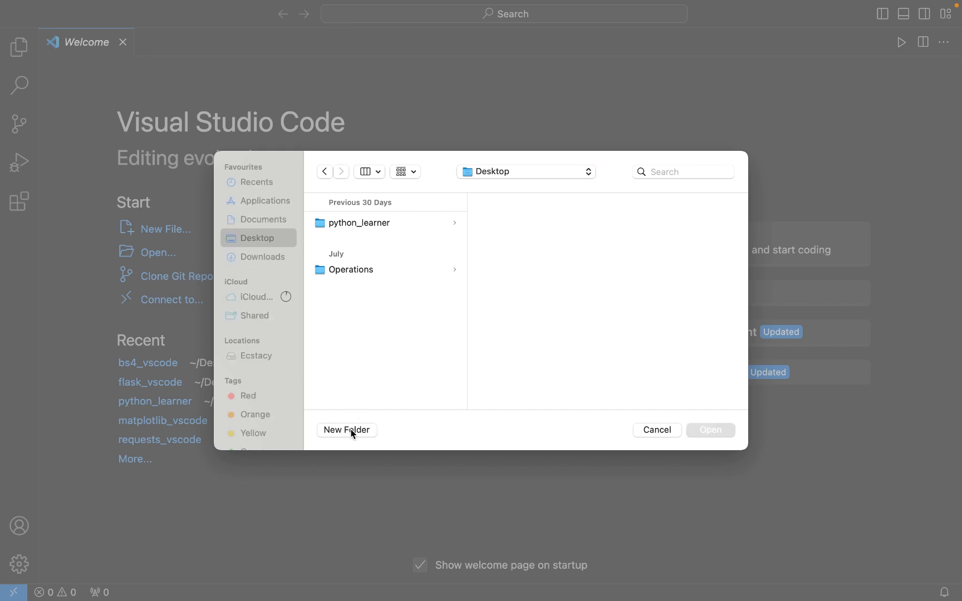
pyautogui.click(346, 429)
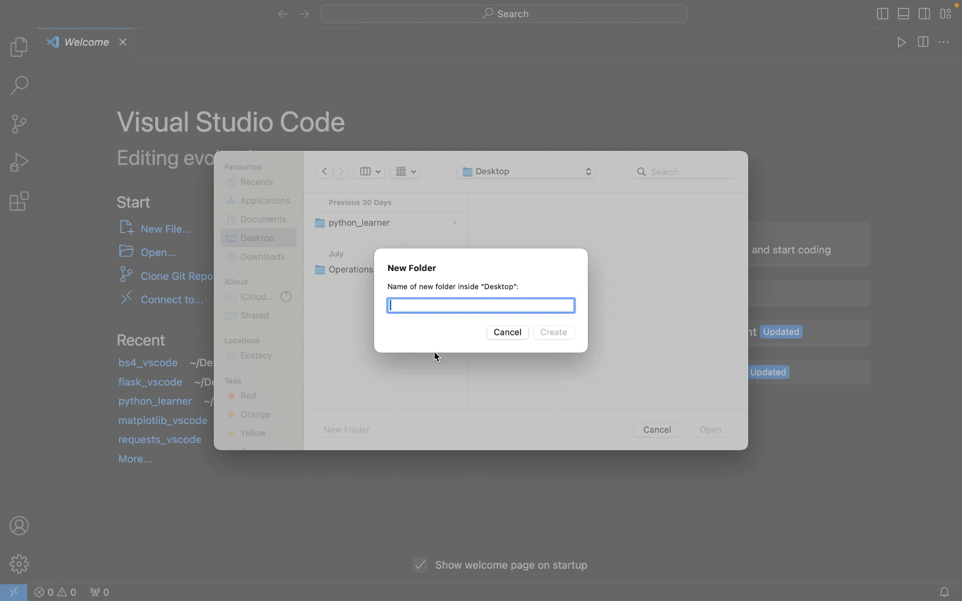
pyautogui.write('k_vscode')
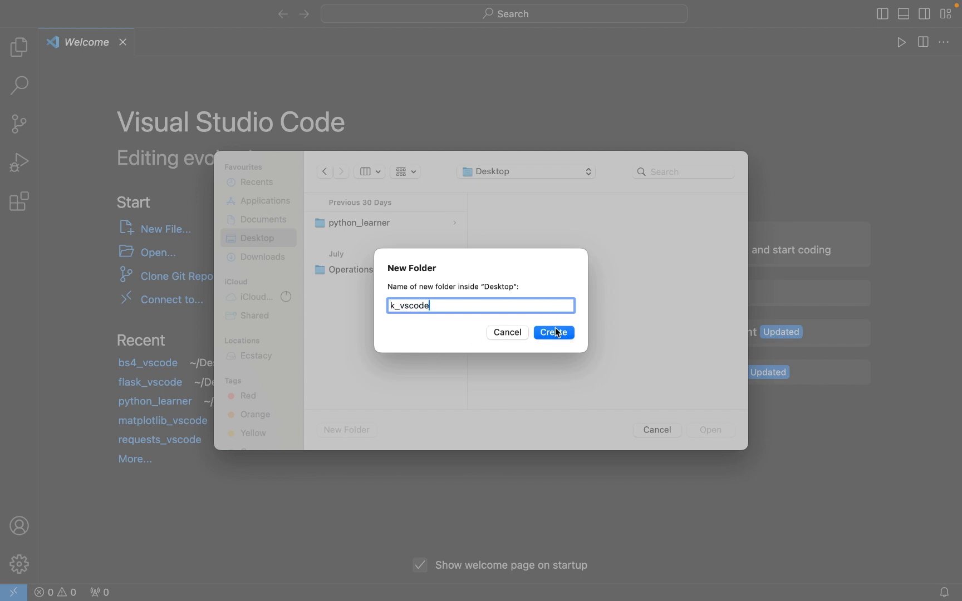
pyautogui.click(552, 332)
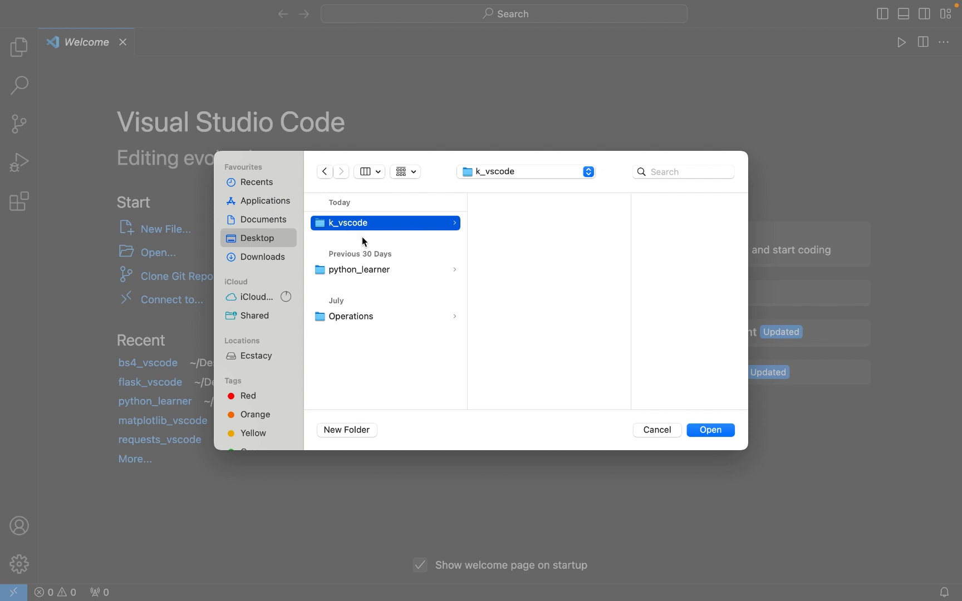
pyautogui.moveTo(771, 384)
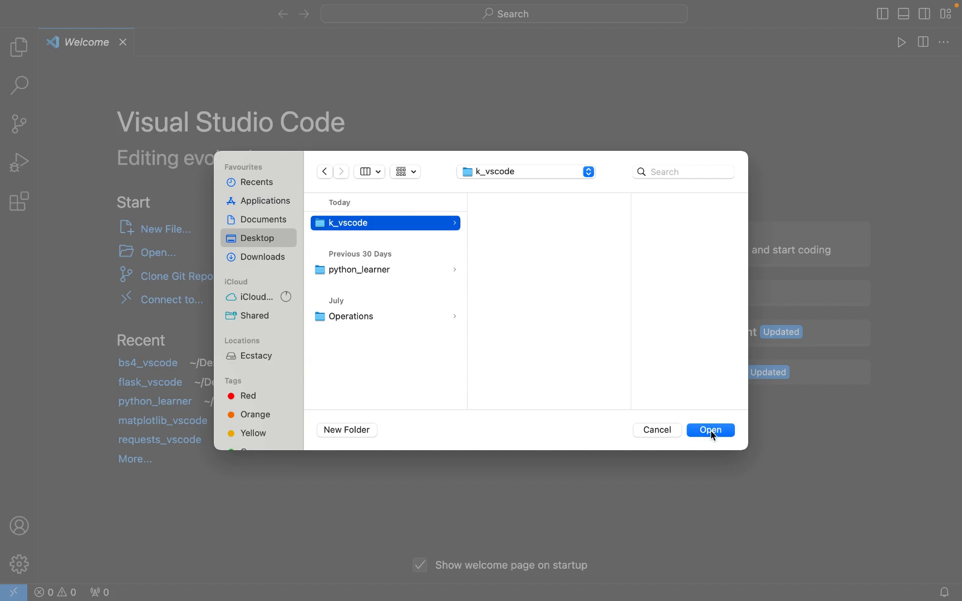
# Open the k_vscode folder and create an empty main.py file in it
pyautogui.click(710, 430)
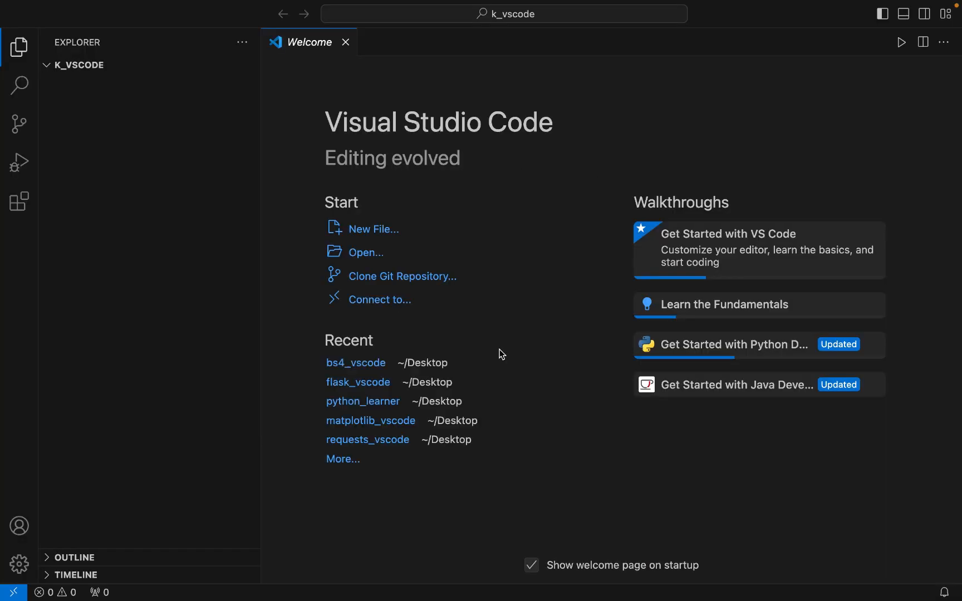
pyautogui.moveTo(92, 72)
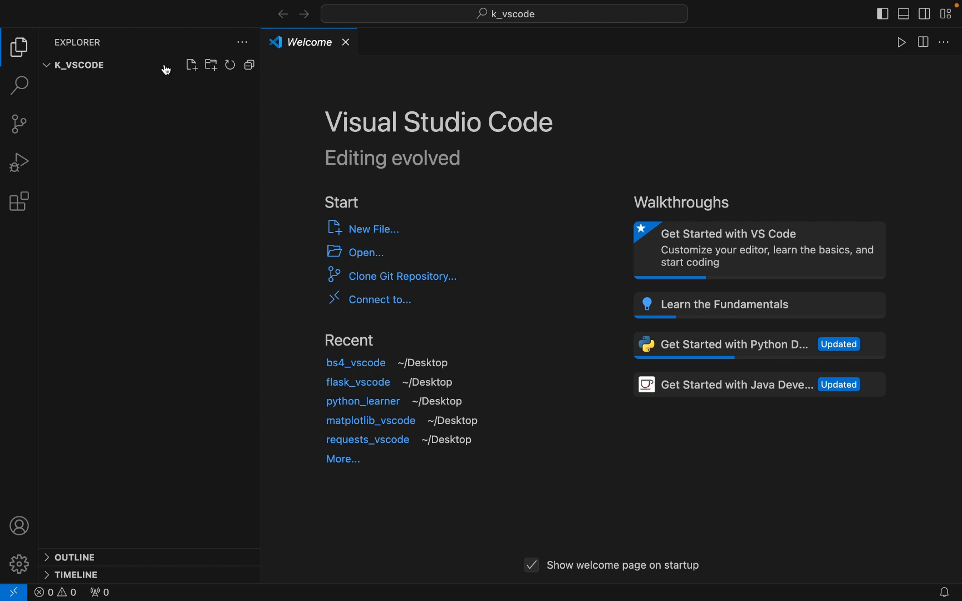
pyautogui.click(191, 65)
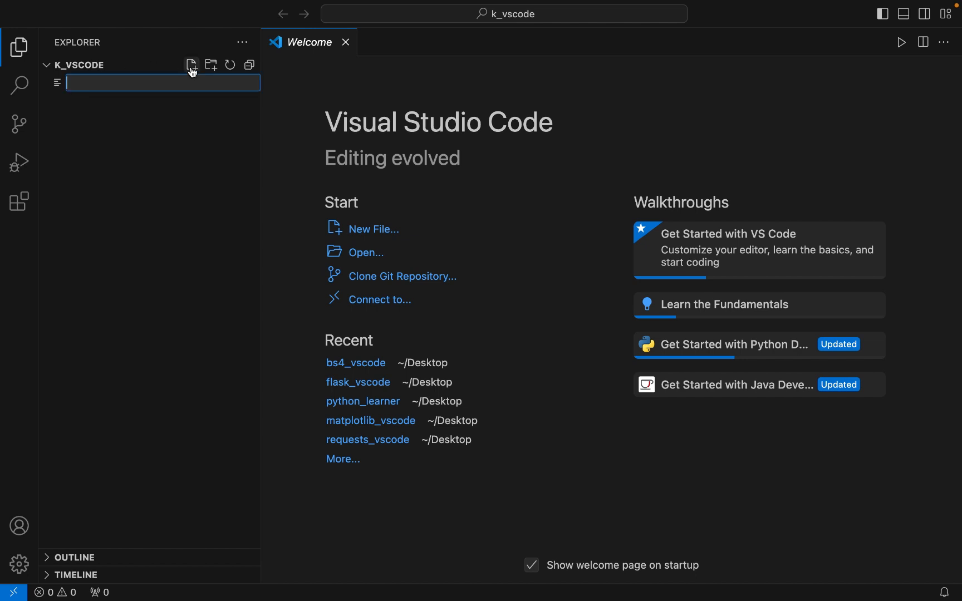
pyautogui.write('main.p')
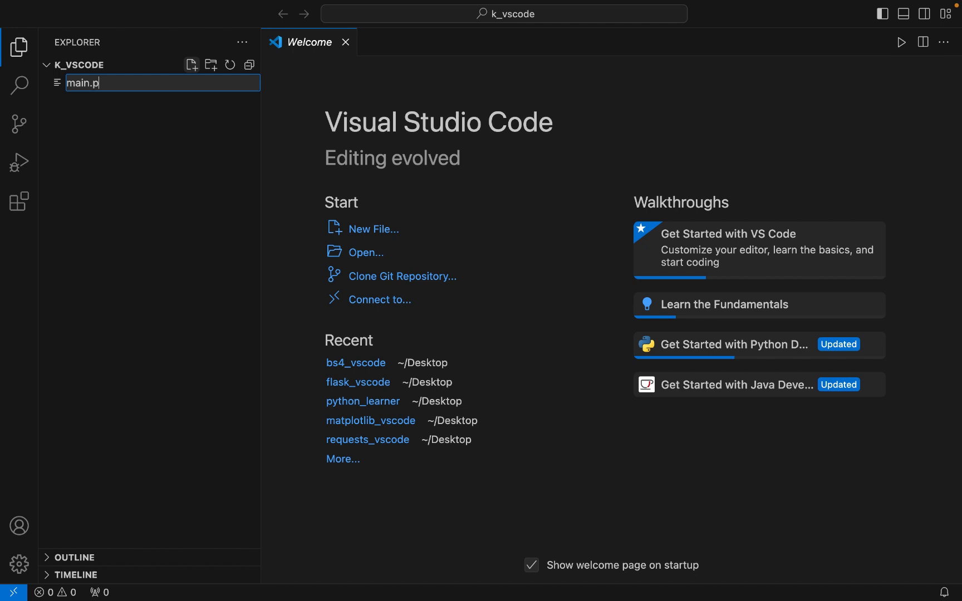
pyautogui.press('Enter')
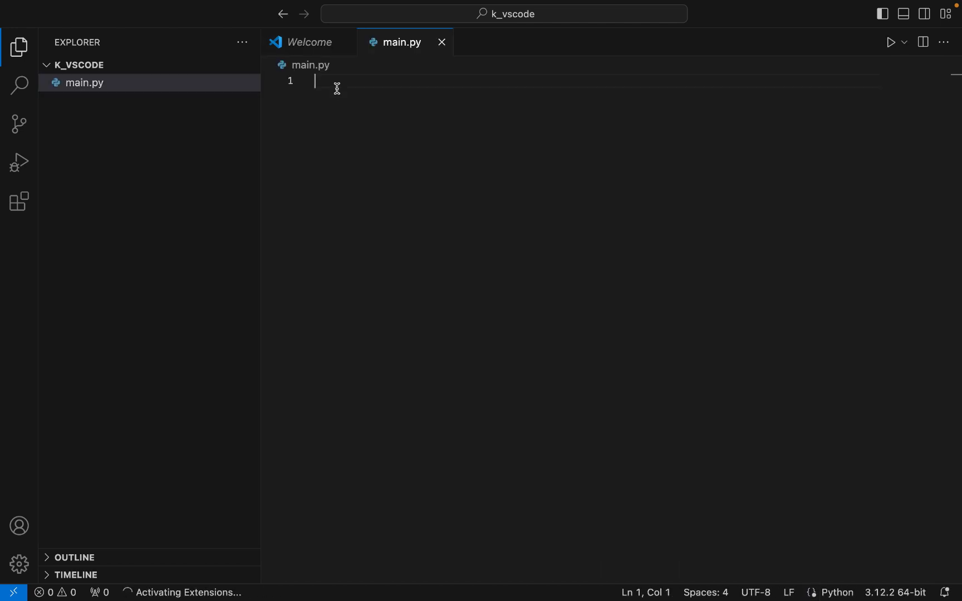
pyautogui.moveTo(347, 143)
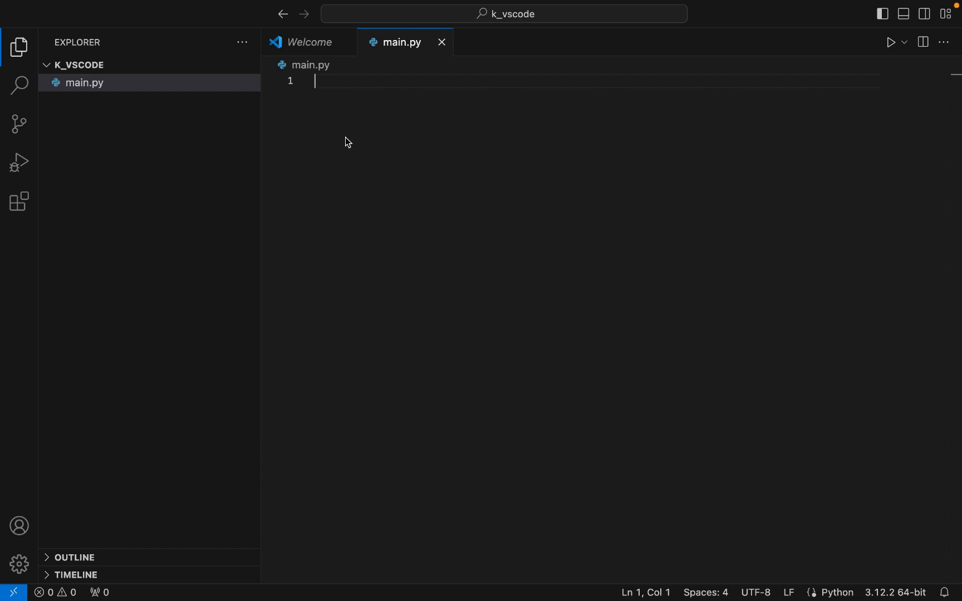
pyautogui.moveTo(333, 139)
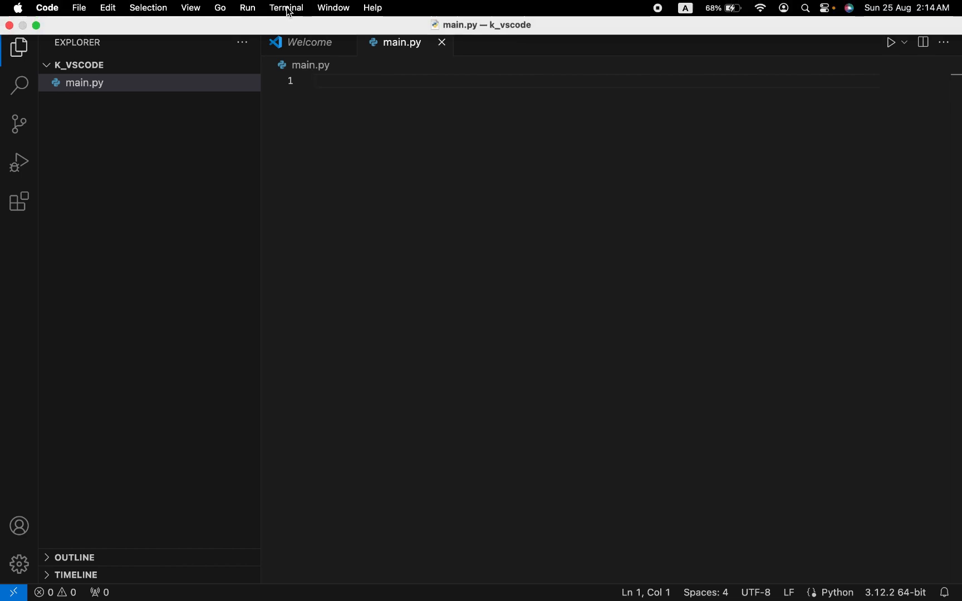
# In a new terminal, run python3 -m venv k_venv to create the environment
pyautogui.click(286, 8)
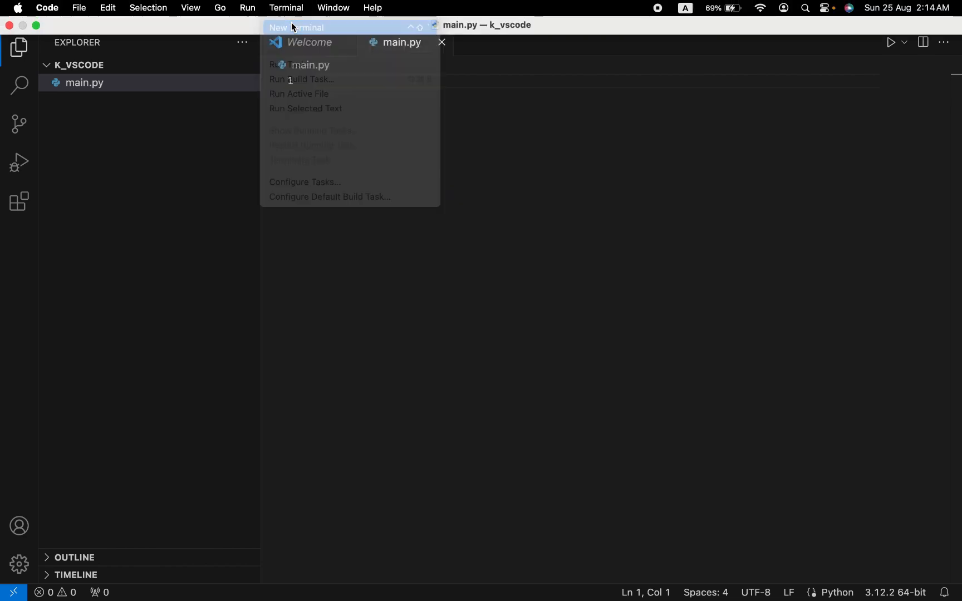
pyautogui.click(297, 28)
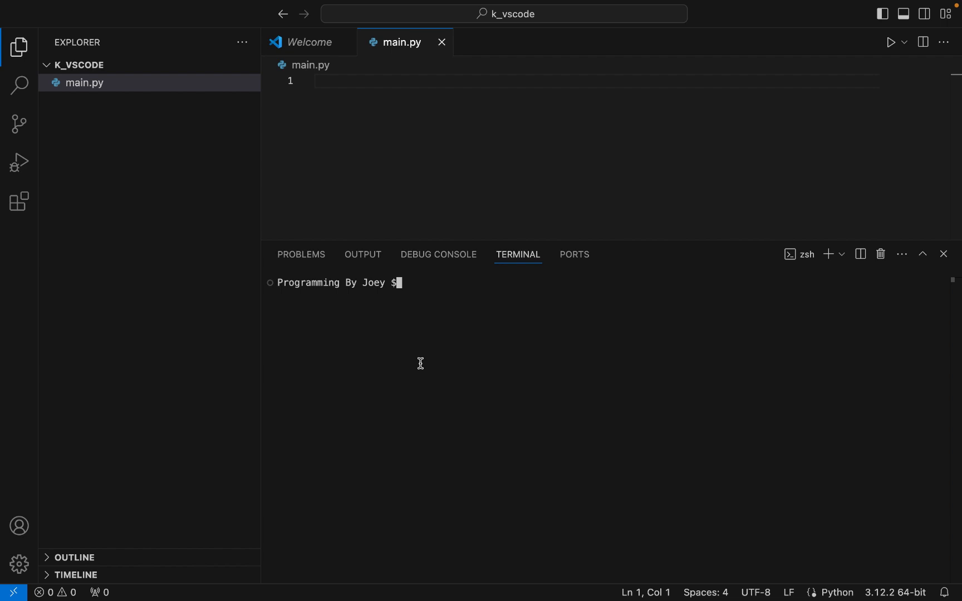
pyautogui.write('python3')
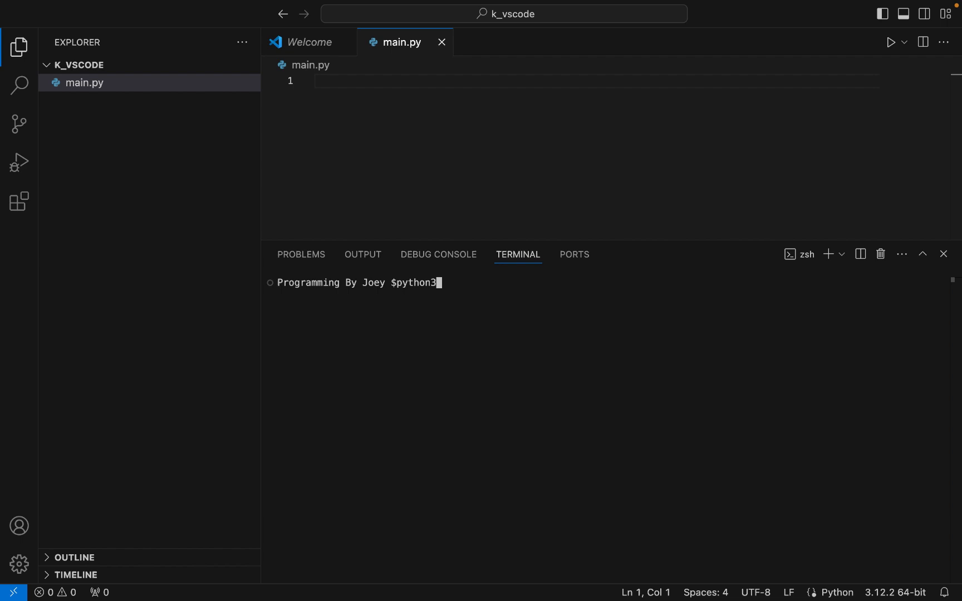
pyautogui.write('-m ven')
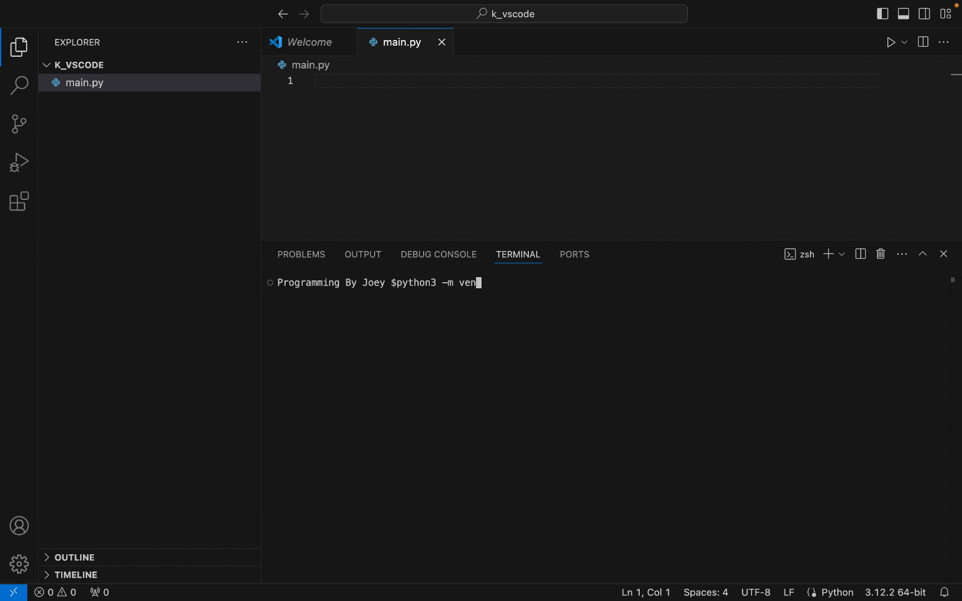
pyautogui.write('v')
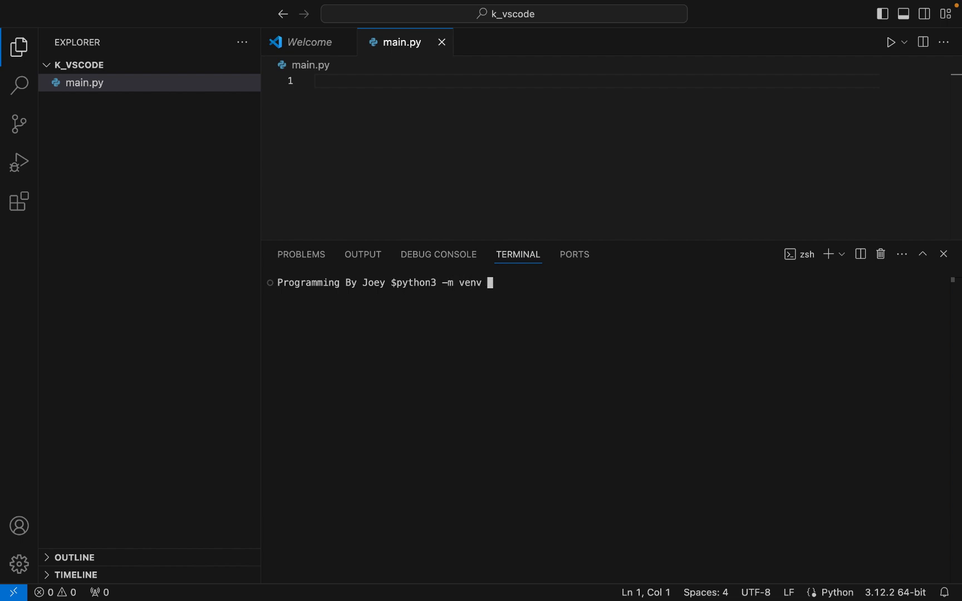
pyautogui.write('k')
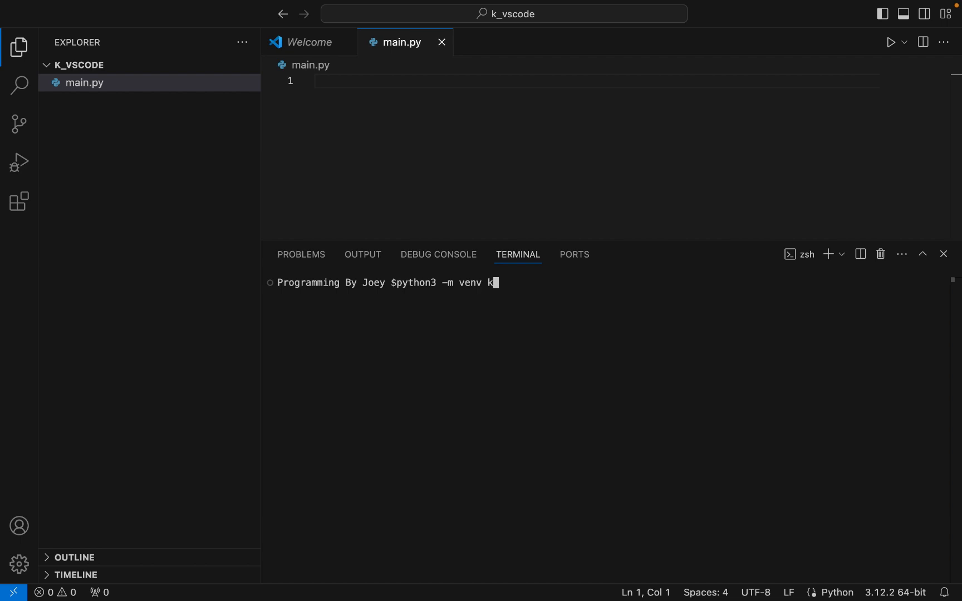
pyautogui.write('_venv')
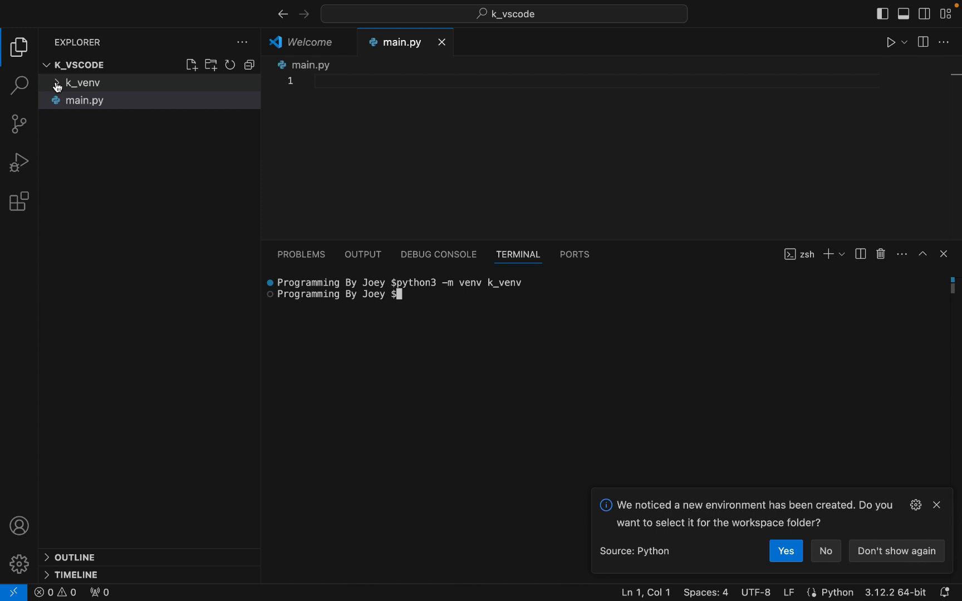
# Activate the environment with source ./k_venv/bin/activate
pyautogui.click(83, 83)
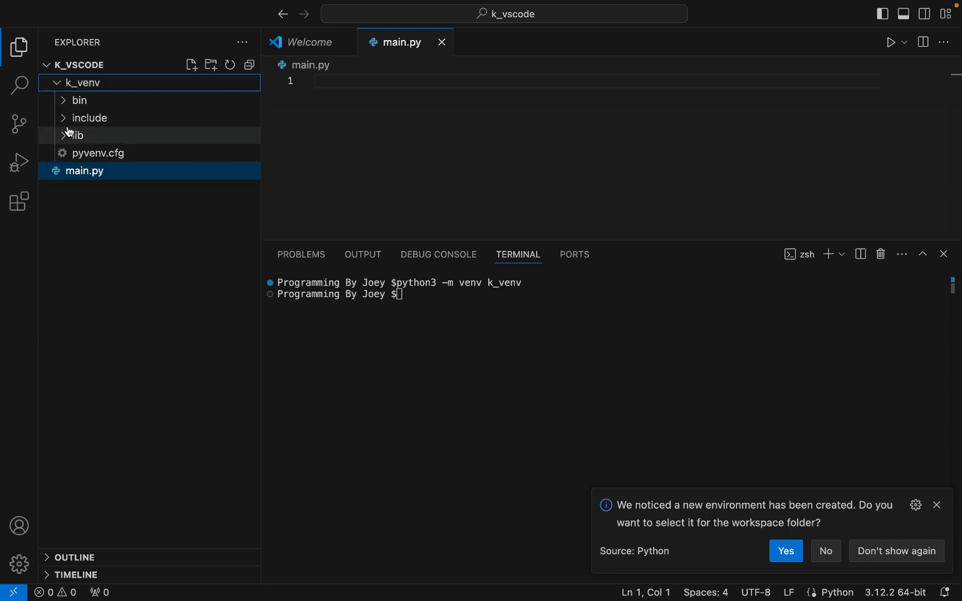
pyautogui.click(80, 101)
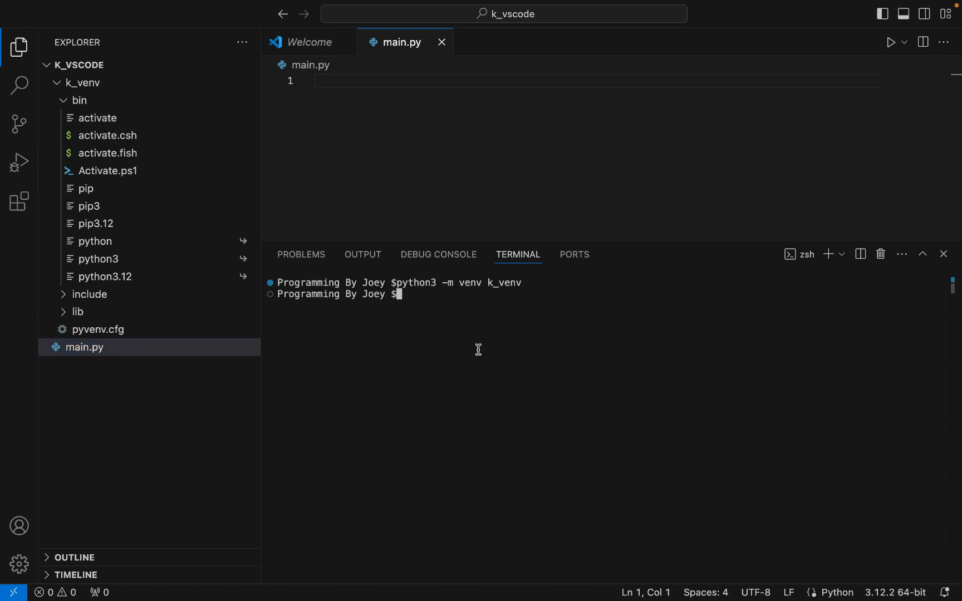
pyautogui.write('s')
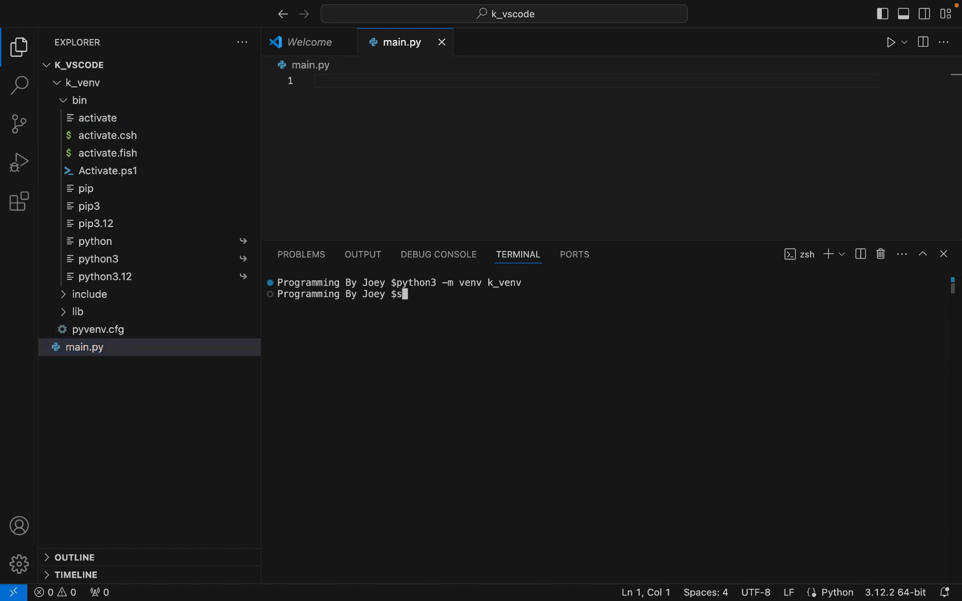
pyautogui.write('source .')
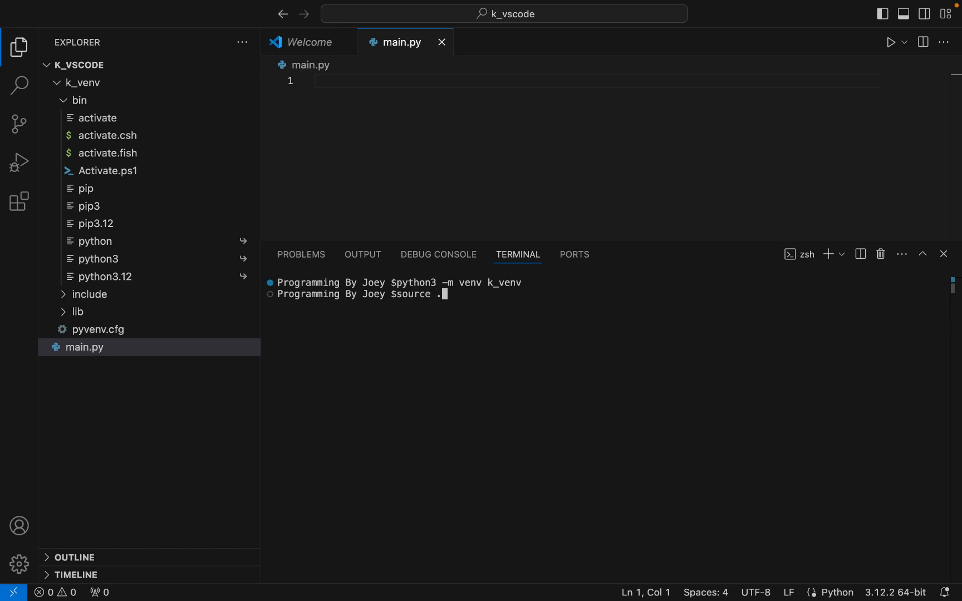
pyautogui.write('/k_')
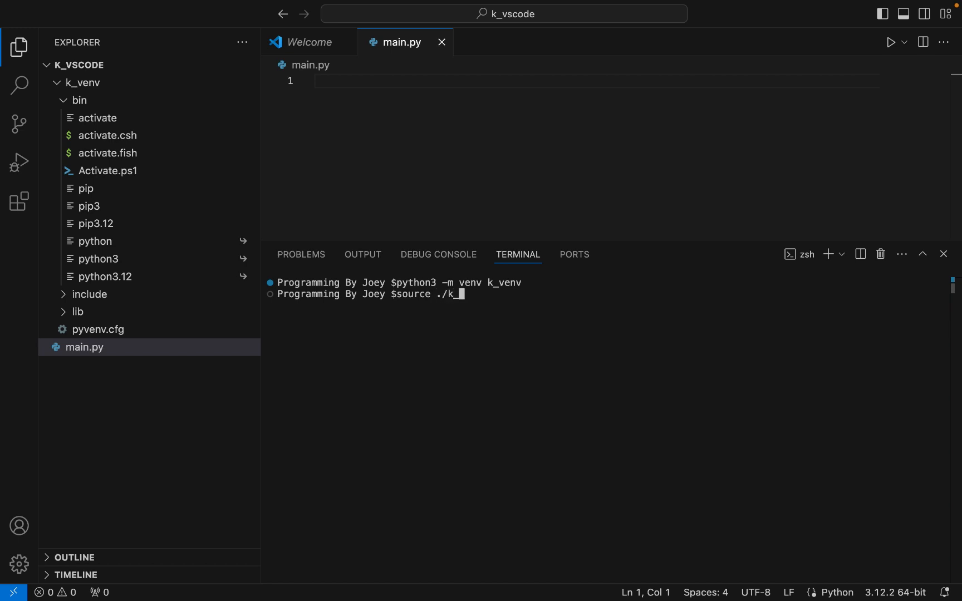
pyautogui.write('venv/bin')
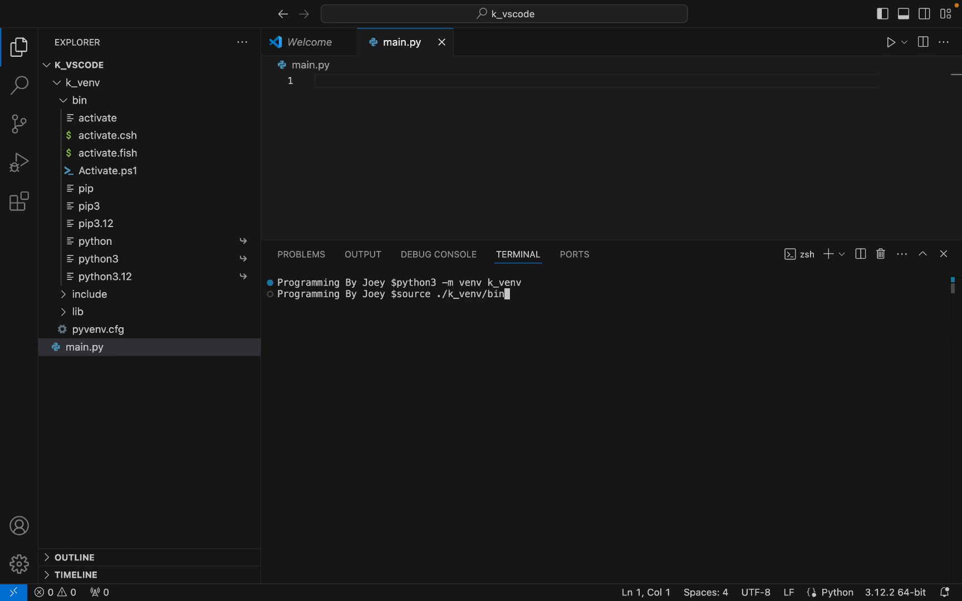
pyautogui.write('activate')
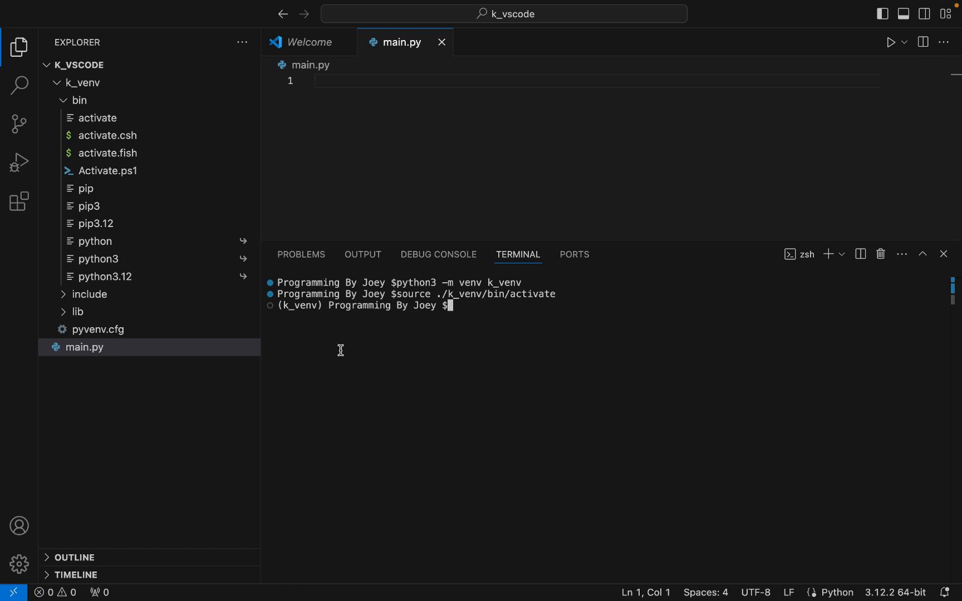
# Run pip install kivy and confirm it reports Successfully installed
pyautogui.write('pip')
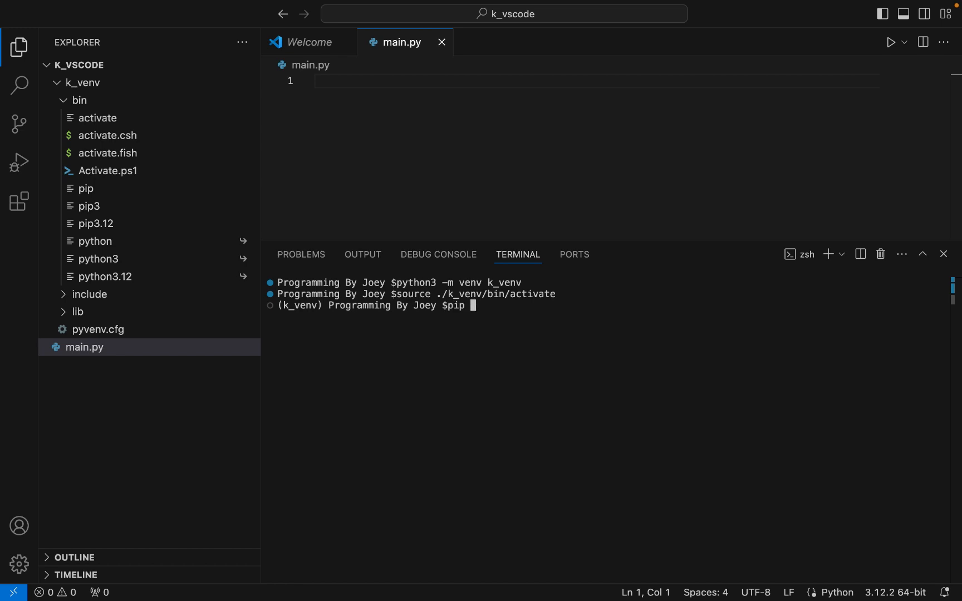
pyautogui.write('install ki')
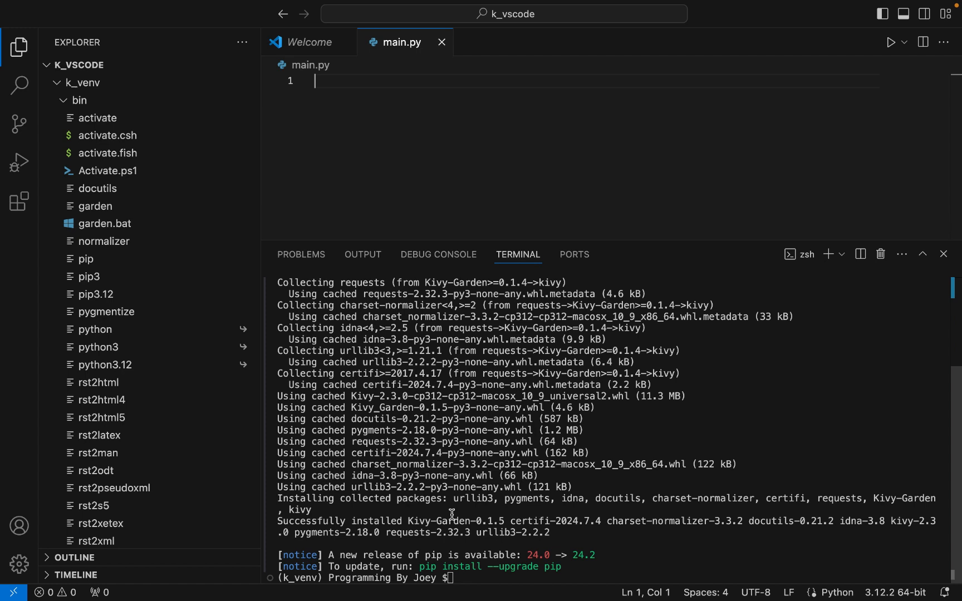
pyautogui.doubleClick(297, 521)
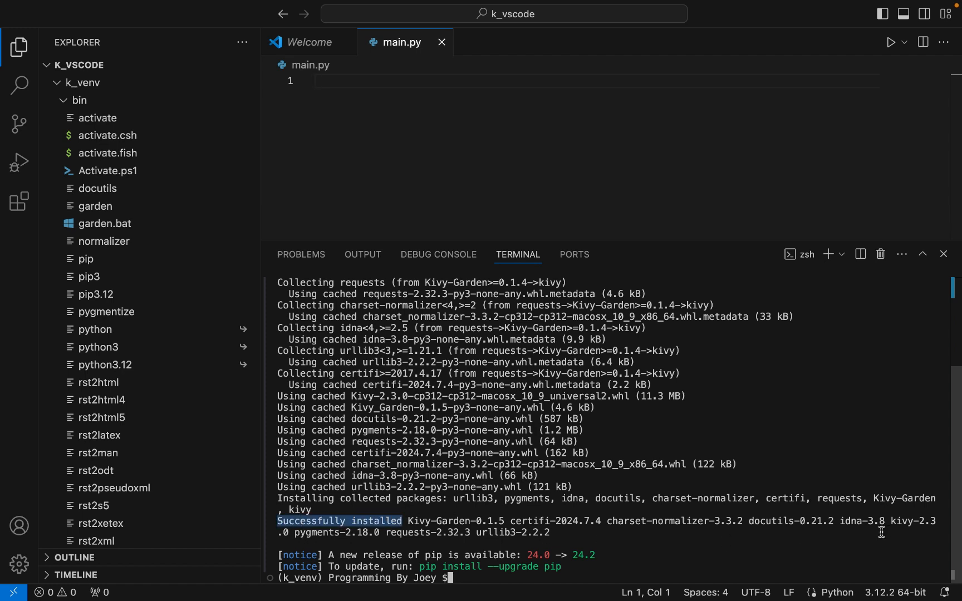
pyautogui.moveTo(625, 542)
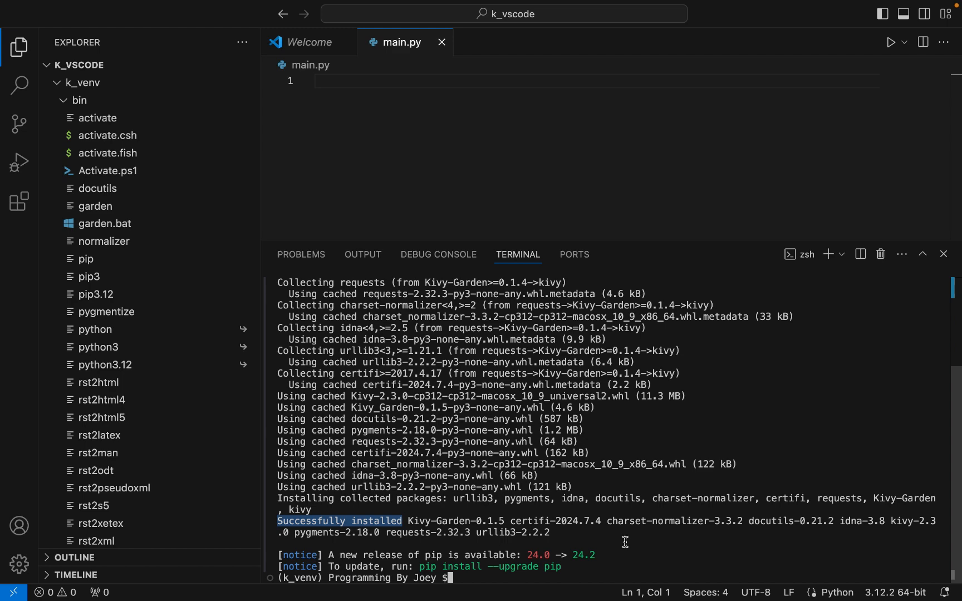
# Run pip list and find Kivy 2.3.0 in the output
pyautogui.write('pip list')
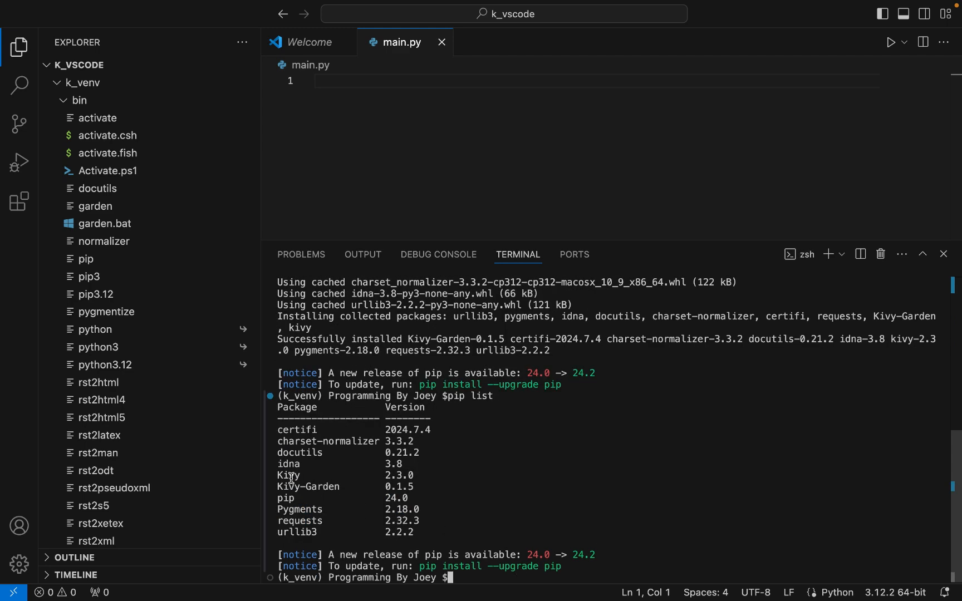
pyautogui.doubleClick(288, 475)
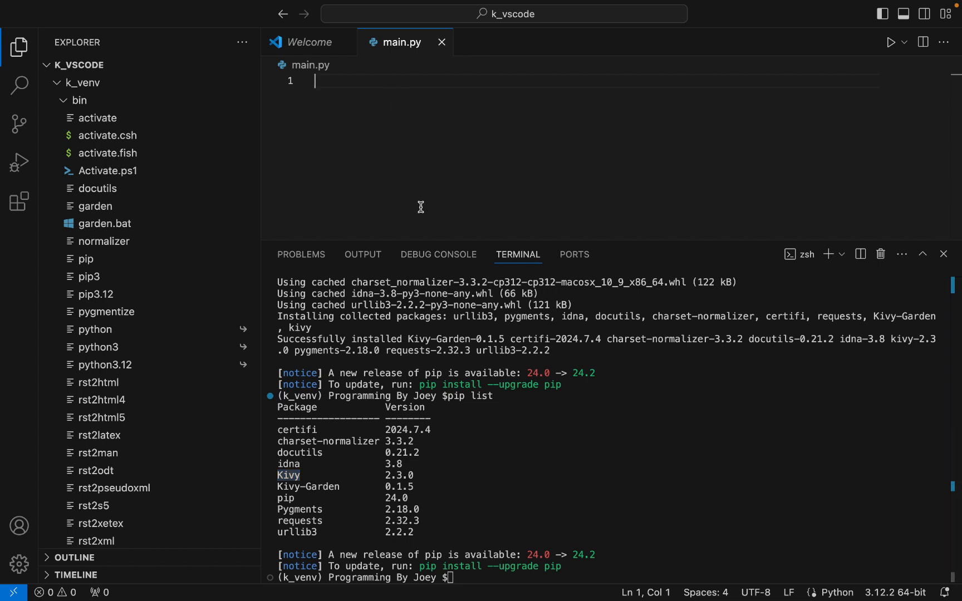
# Type 'from kivy.app import kivy' on the first line of main.py
pyautogui.write('from kivy')
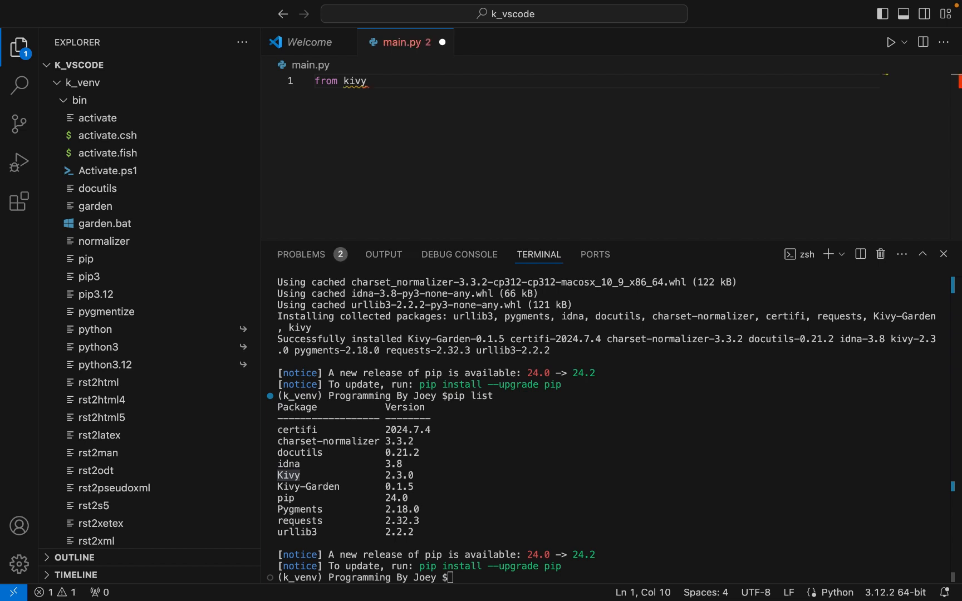
pyautogui.write('.app i')
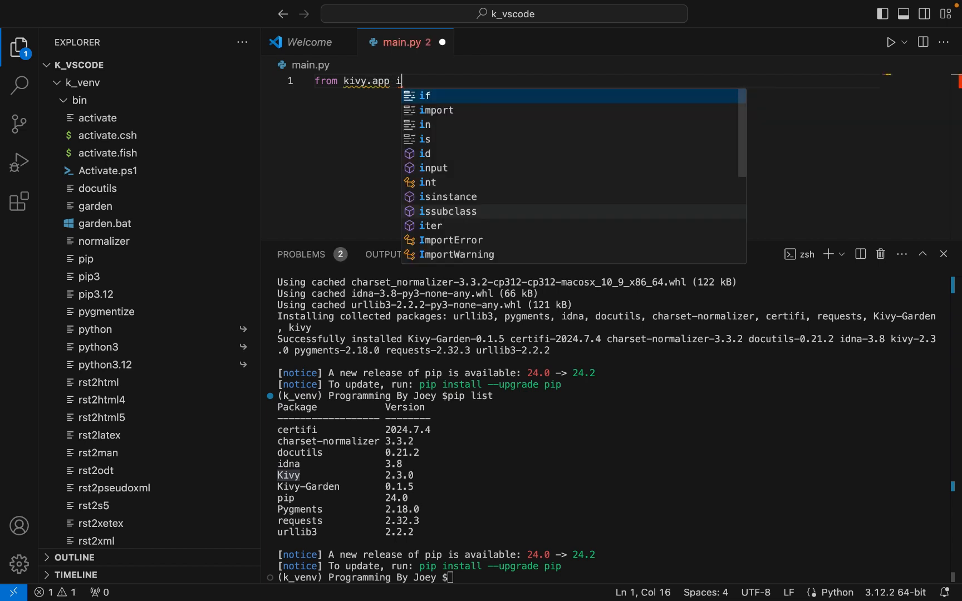
pyautogui.write('mport app')
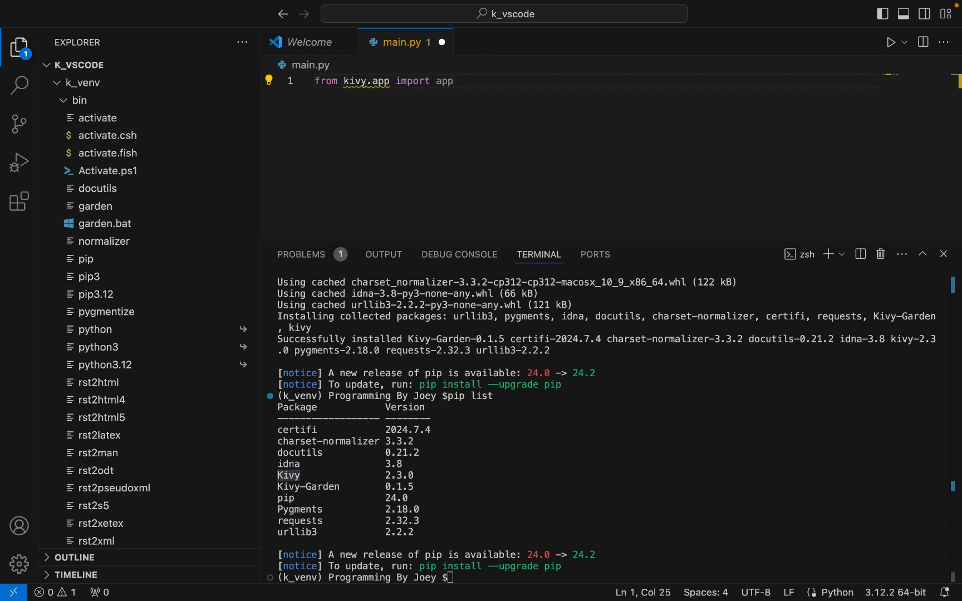
pyautogui.write('kivy')
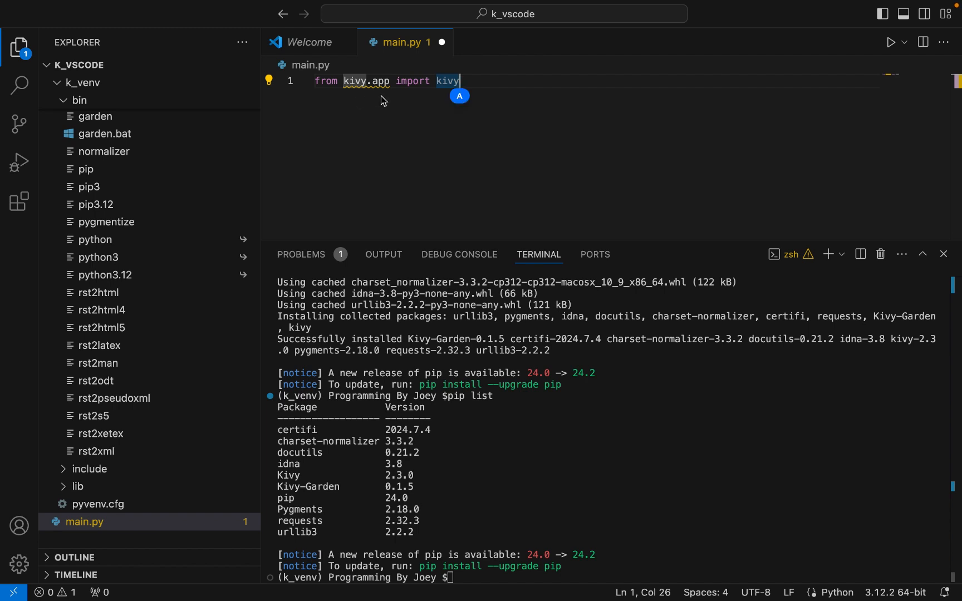
pyautogui.moveTo(436, 126)
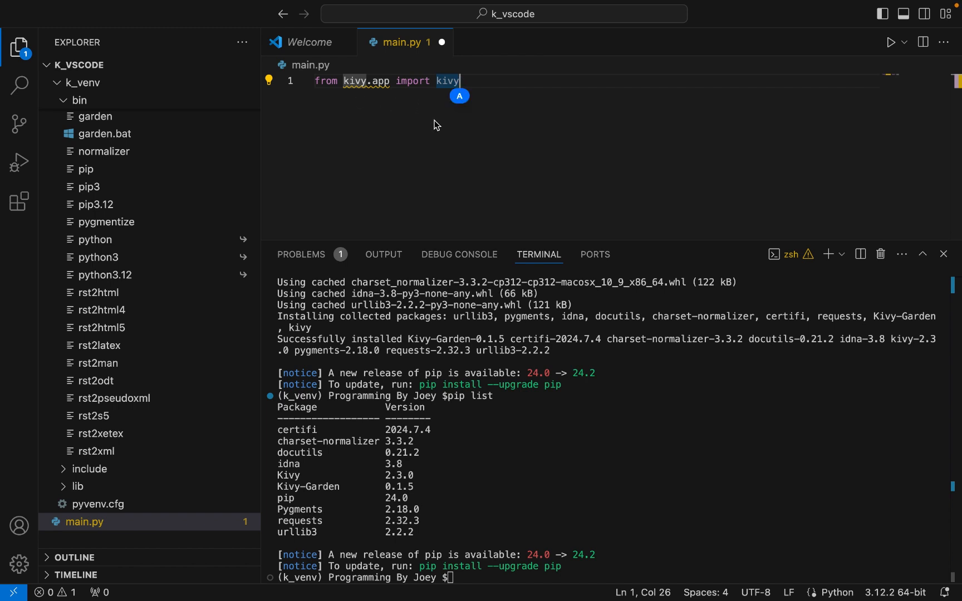
pyautogui.moveTo(477, 167)
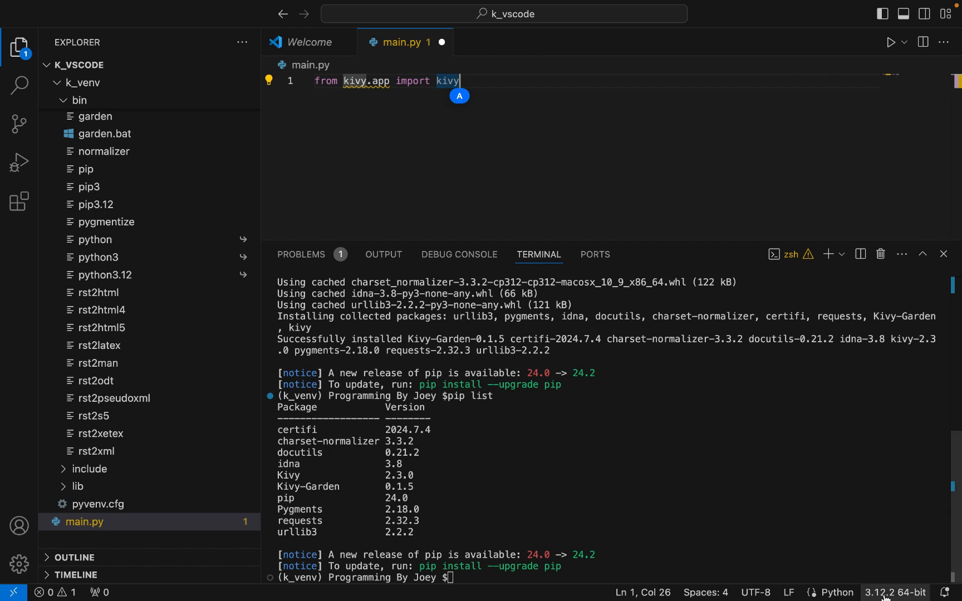
# Open the interpreter picker offering Python 3.12.2 ('k_venv': venv)
pyautogui.click(894, 592)
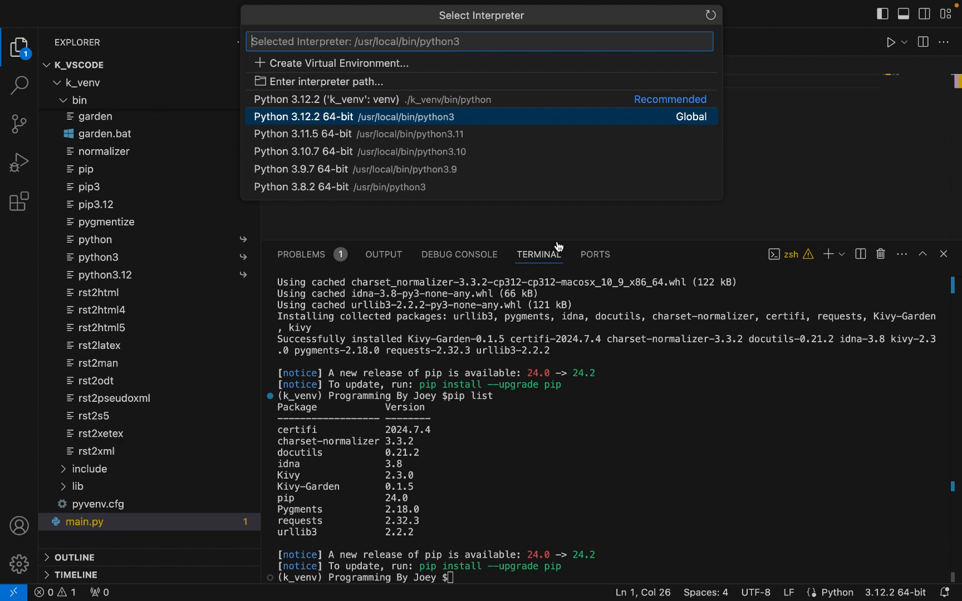
pyautogui.moveTo(586, 125)
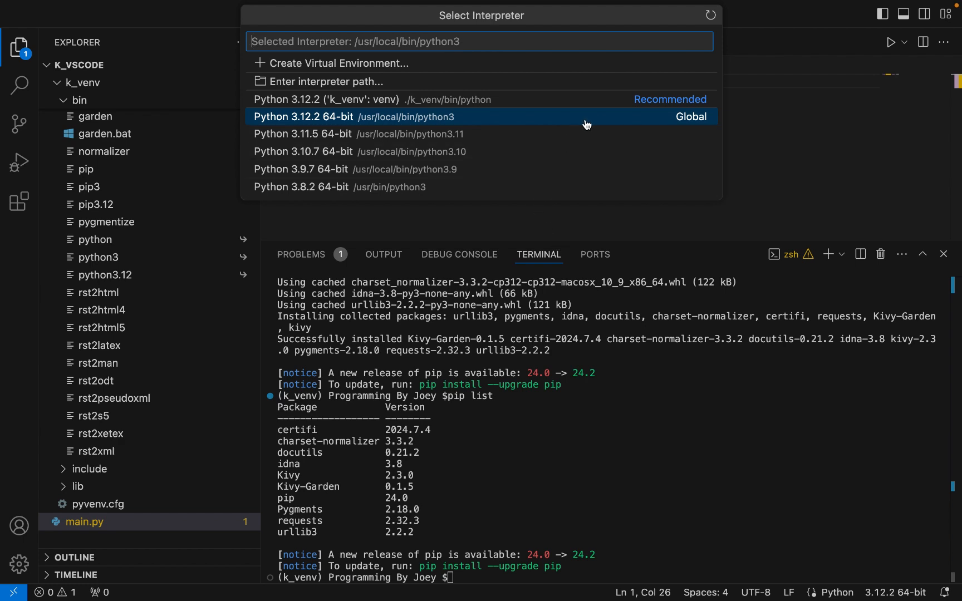
pyautogui.moveTo(600, 128)
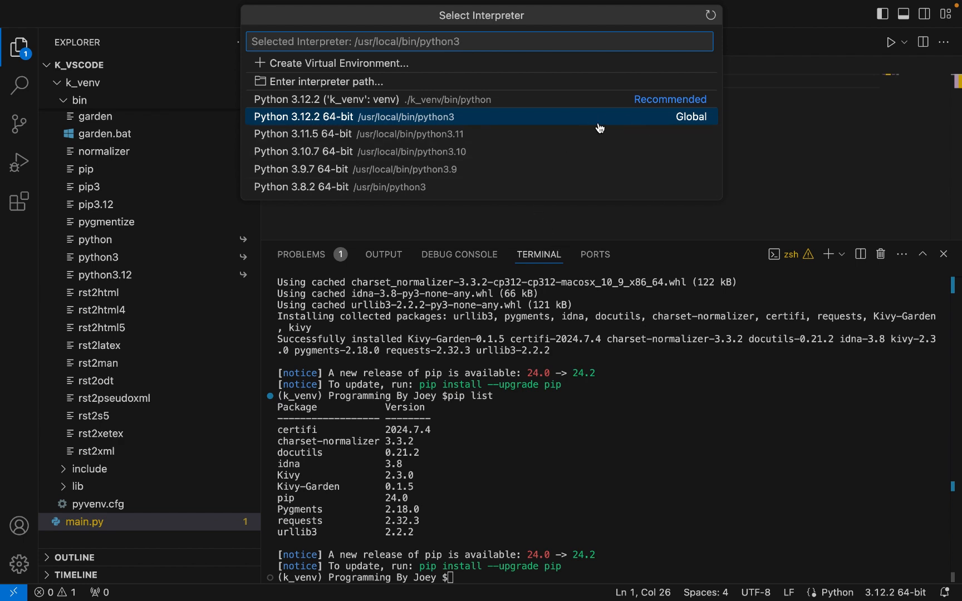
pyautogui.moveTo(602, 126)
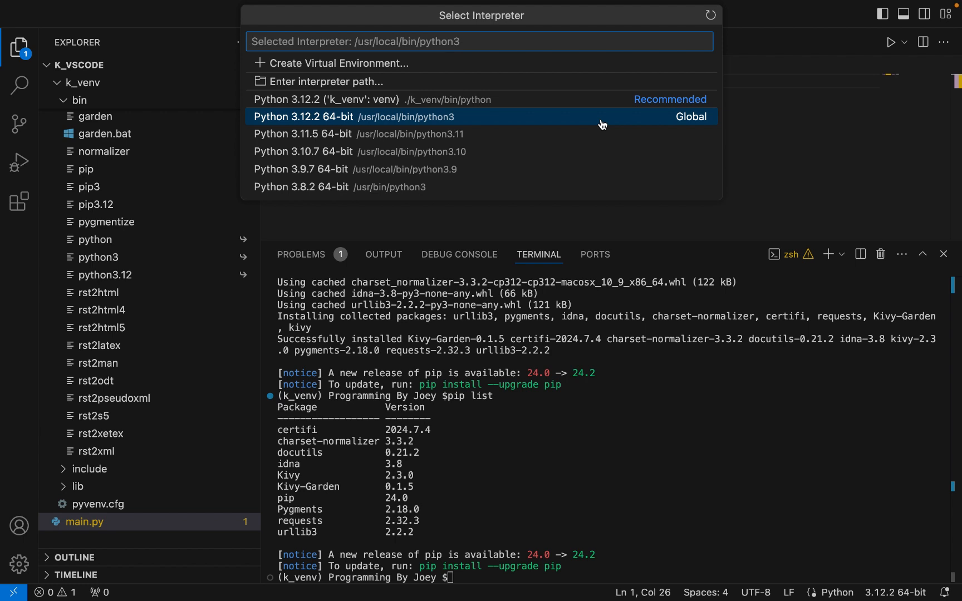
pyautogui.moveTo(599, 108)
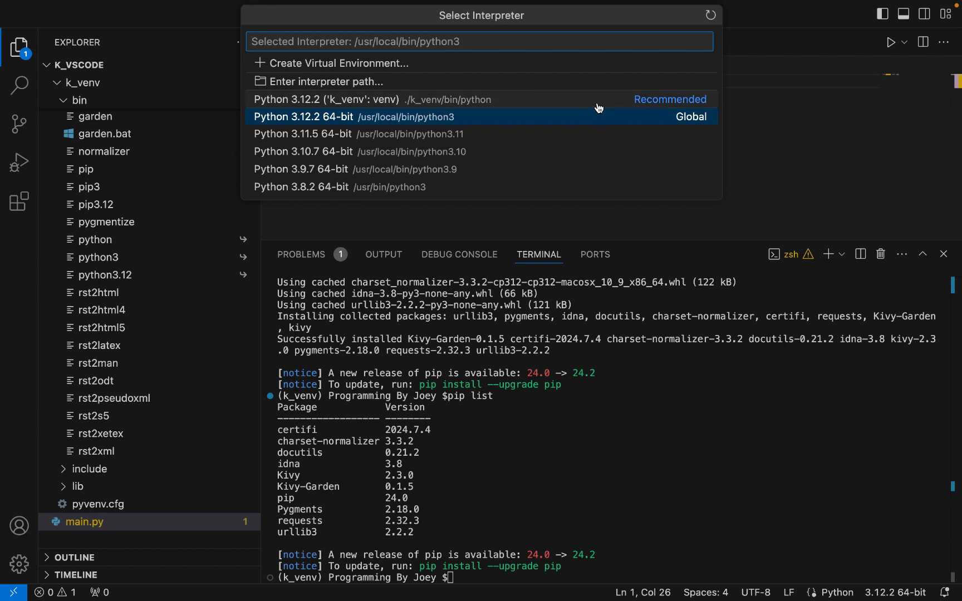
pyautogui.moveTo(479, 109)
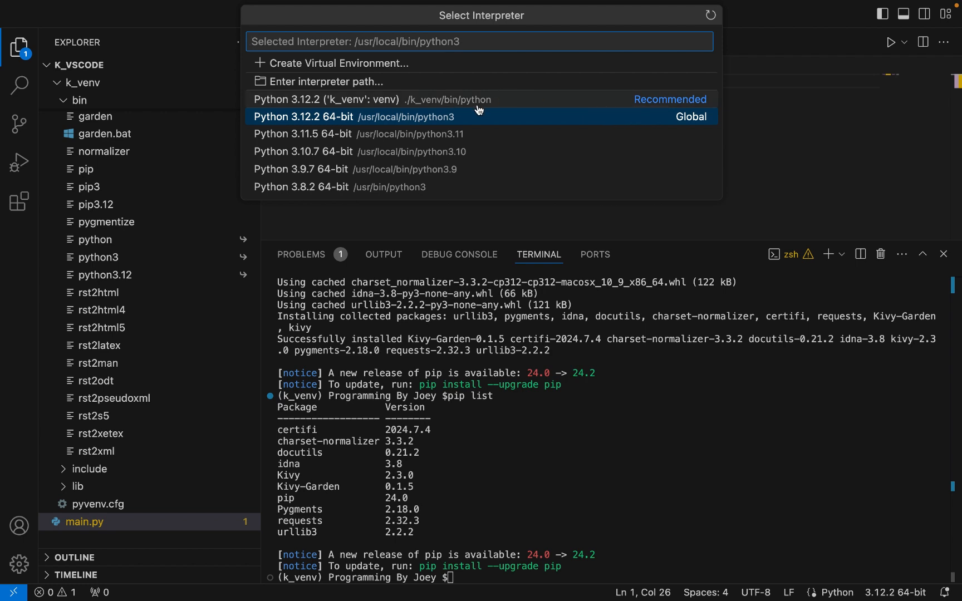
pyautogui.moveTo(505, 99)
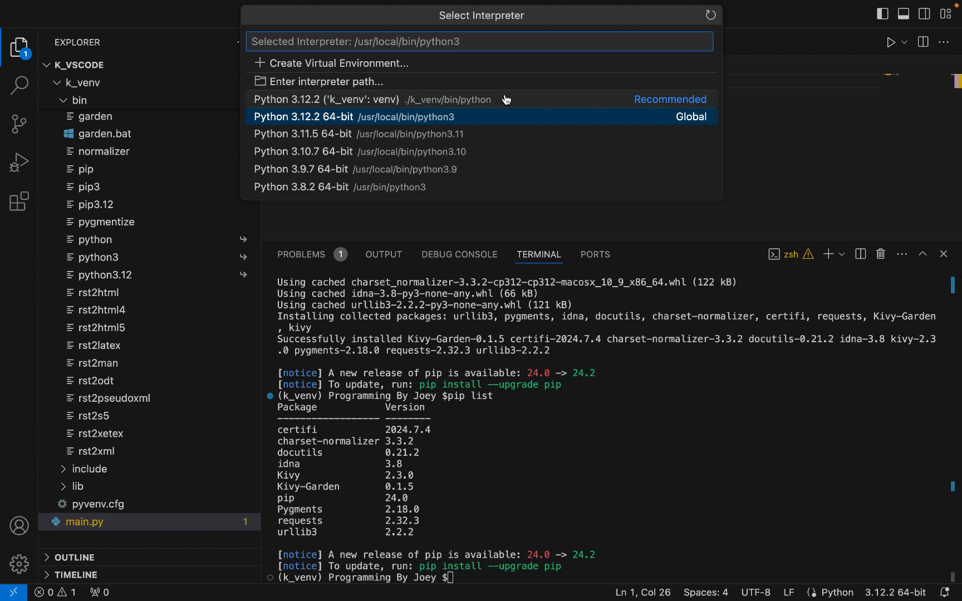
pyautogui.moveTo(506, 99)
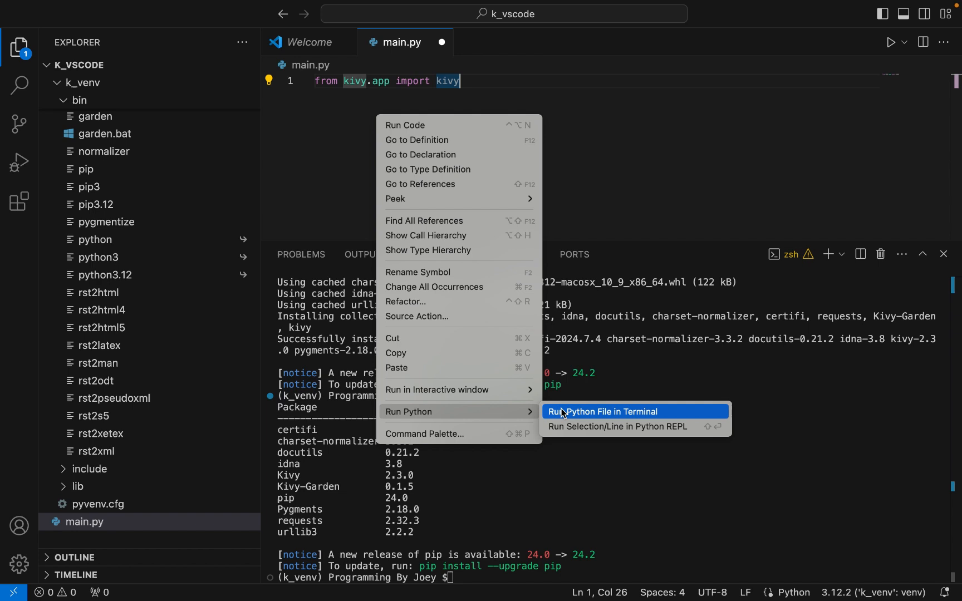
# Run main.py in the terminal, see ImportError for 'kivy', and return to editing
pyautogui.click(603, 411)
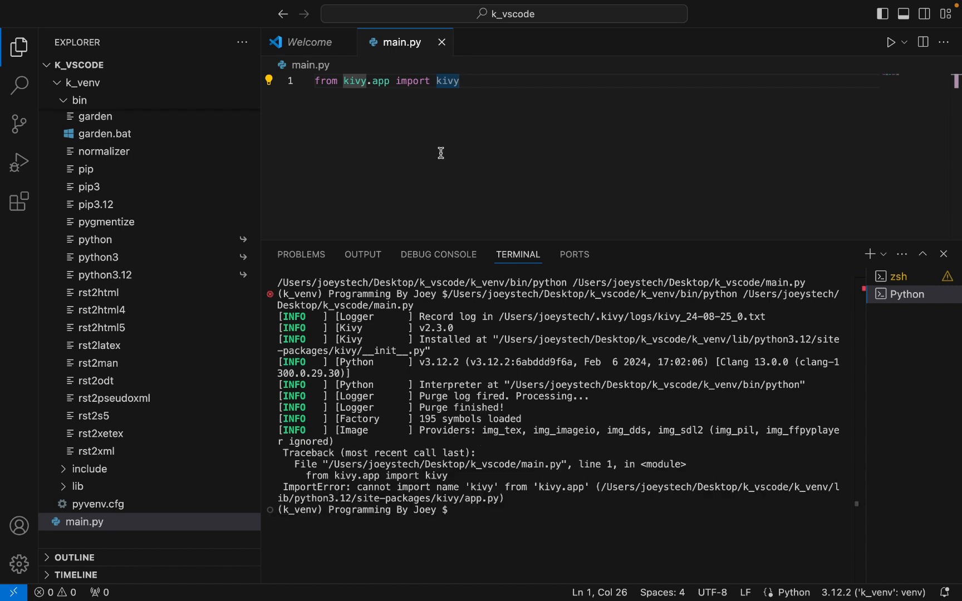
pyautogui.click(449, 80)
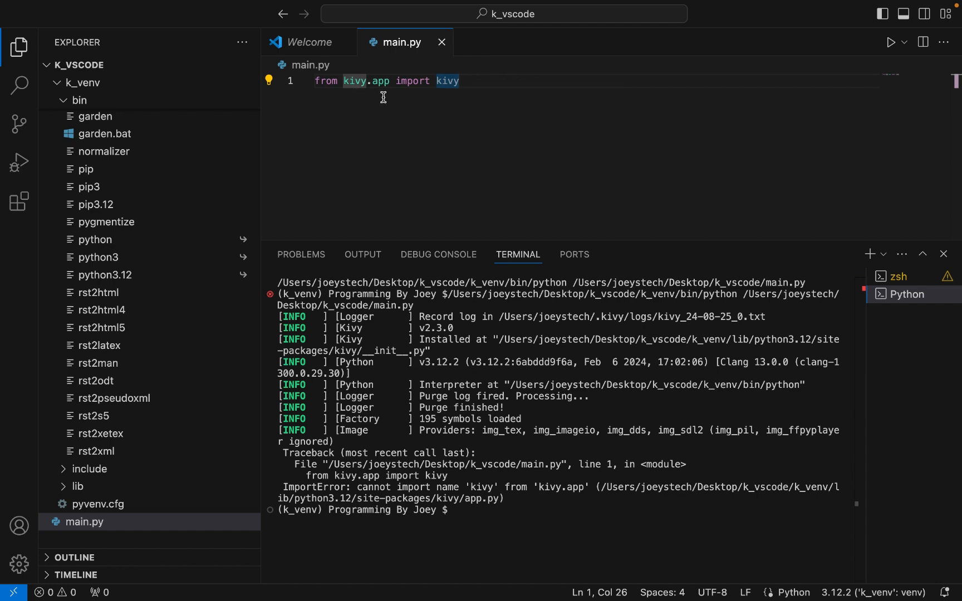
# Change the import to App, rerun main.py without errors, and collapse k_venv
pyautogui.write('Ap')
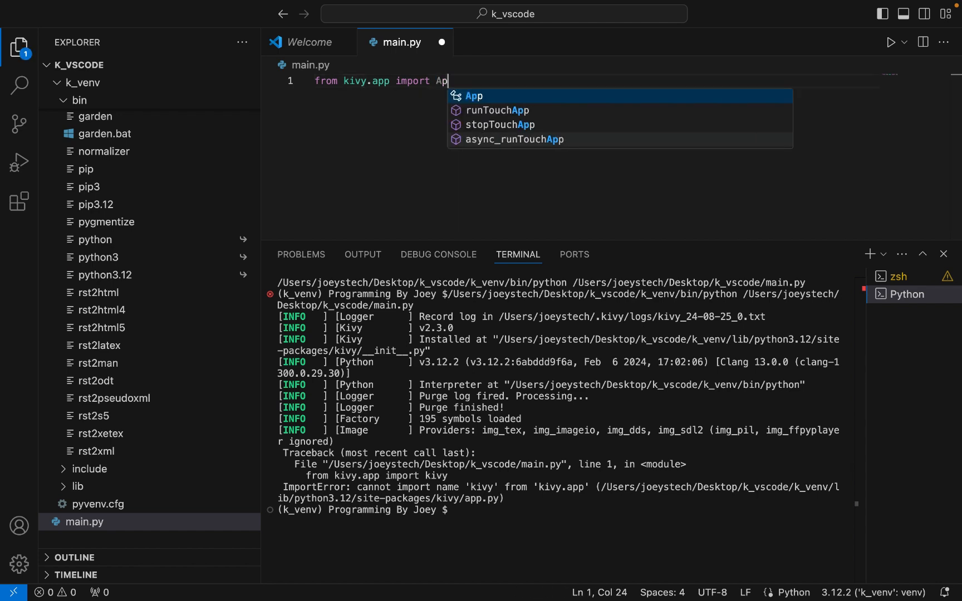
pyautogui.write('p')
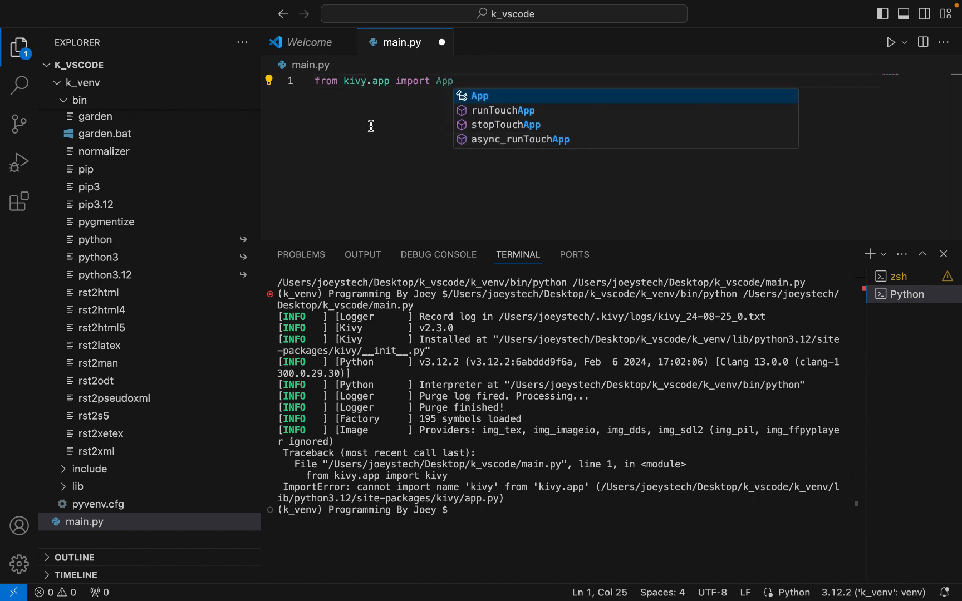
pyautogui.rightClick(371, 127)
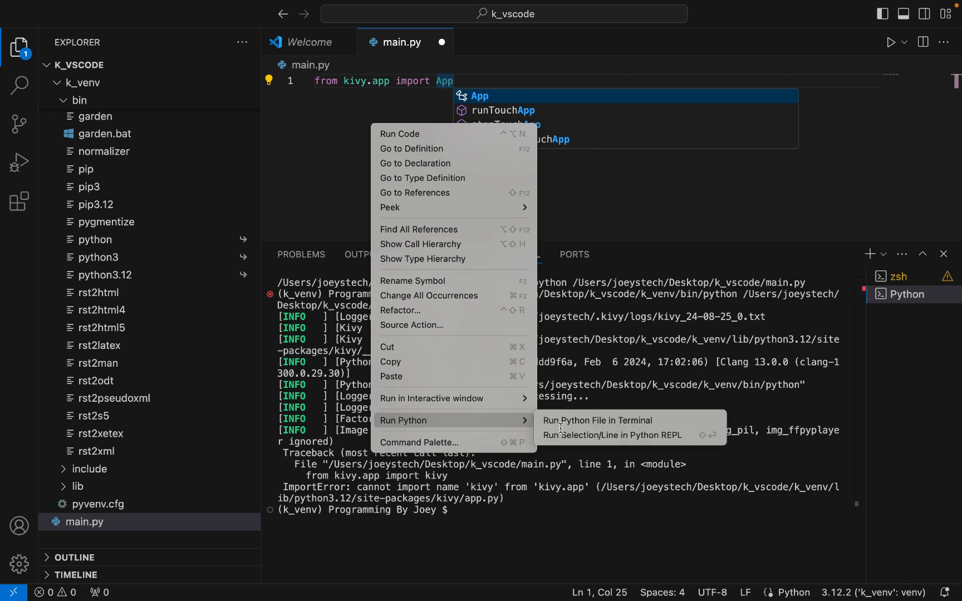
pyautogui.click(596, 421)
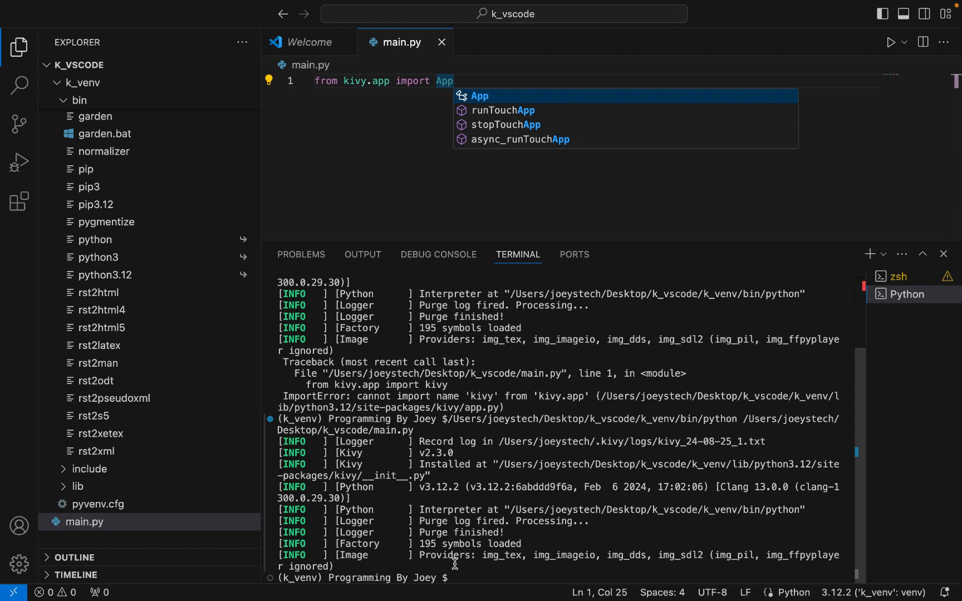
pyautogui.moveTo(648, 375)
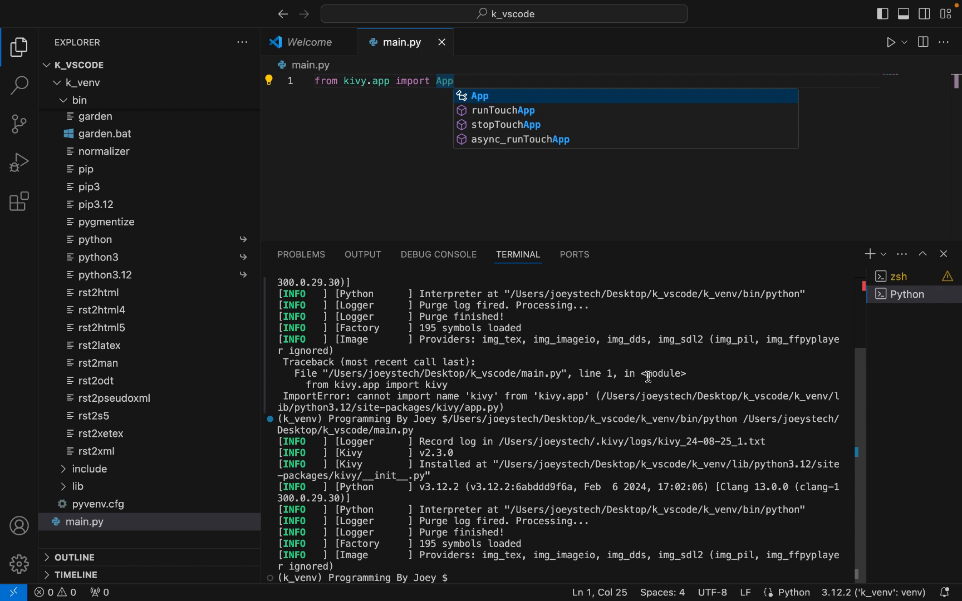
pyautogui.click(84, 83)
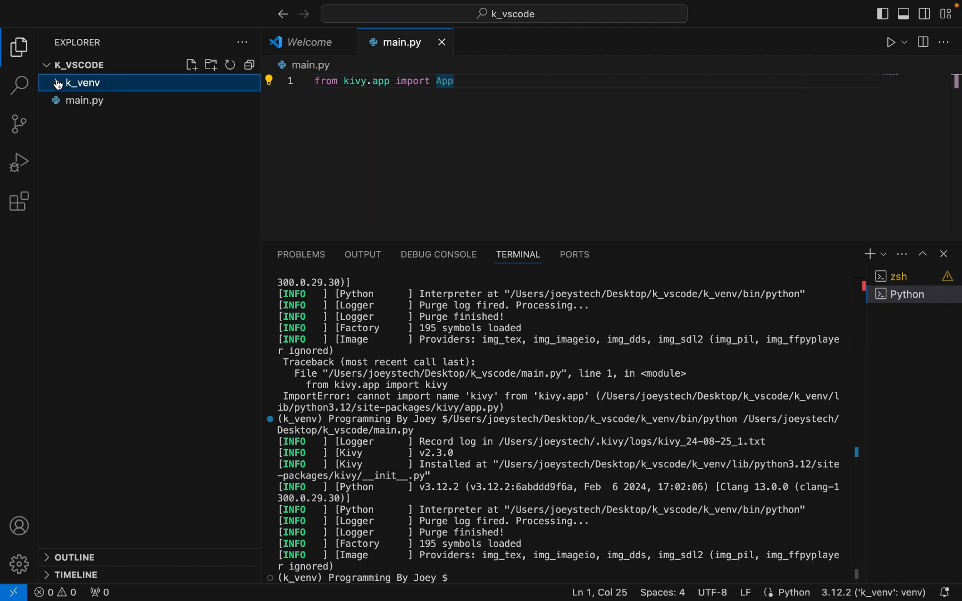